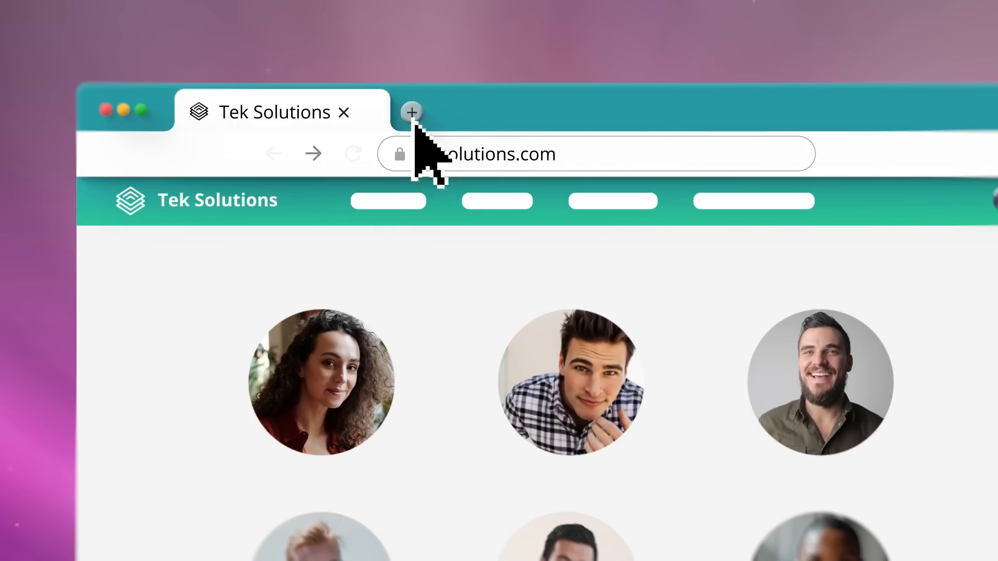
# Open the Tek Solutions team page showing staff contacts behind UNLOCK $$$ buttons.
pyautogui.click(411, 113)
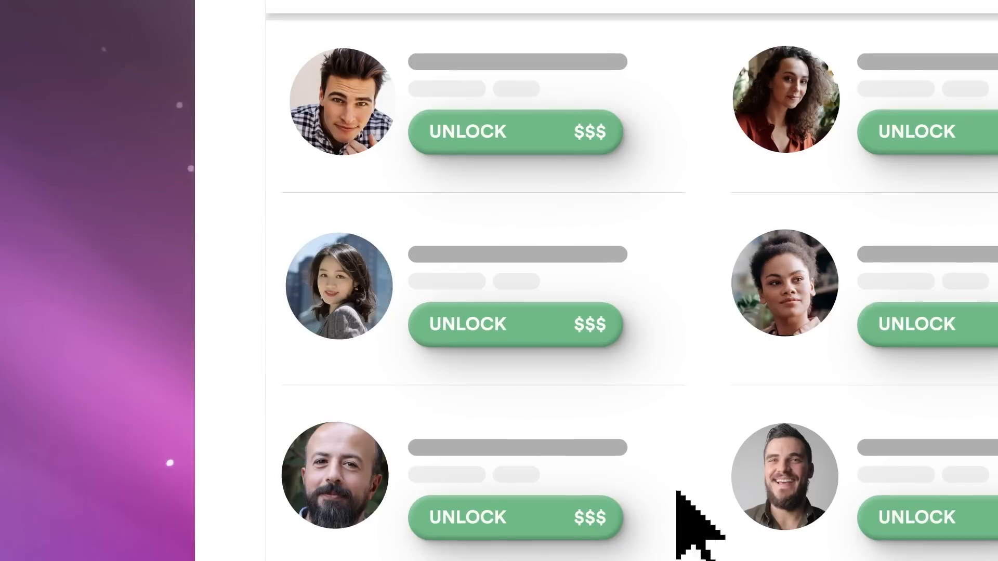
pyautogui.click(515, 324)
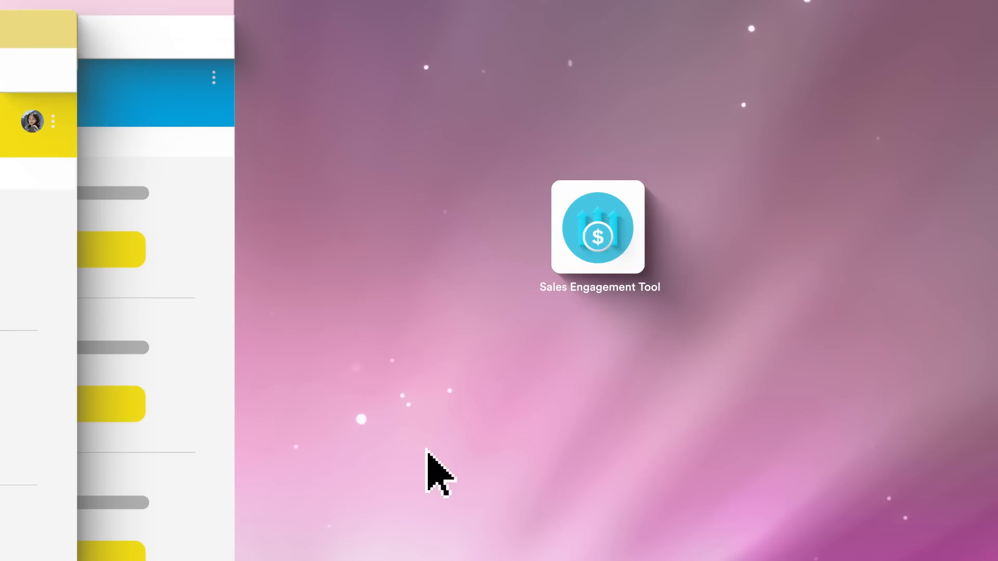
# Launch the Sales Engagement Tool from its desktop icon.
pyautogui.doubleClick(597, 228)
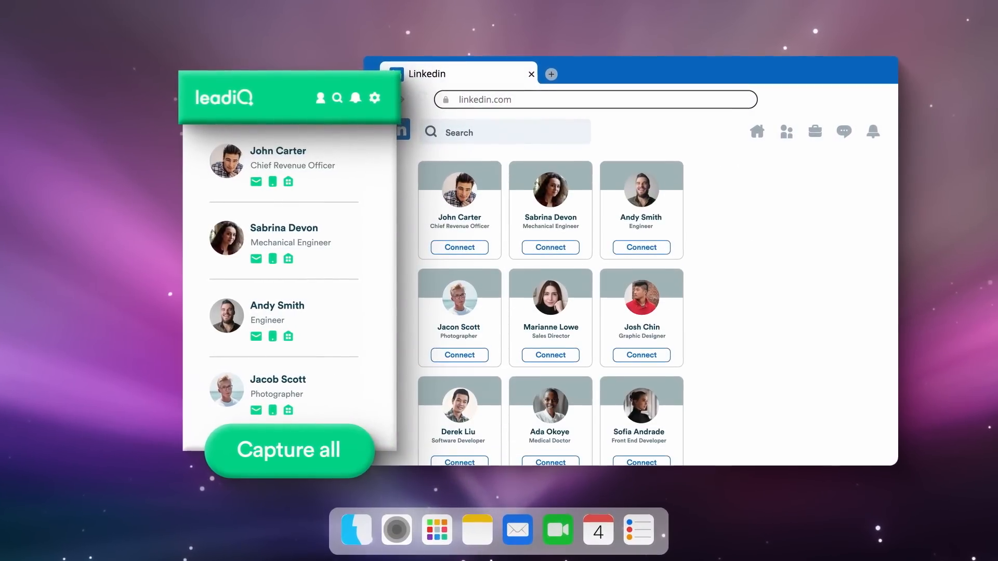
pyautogui.click(287, 450)
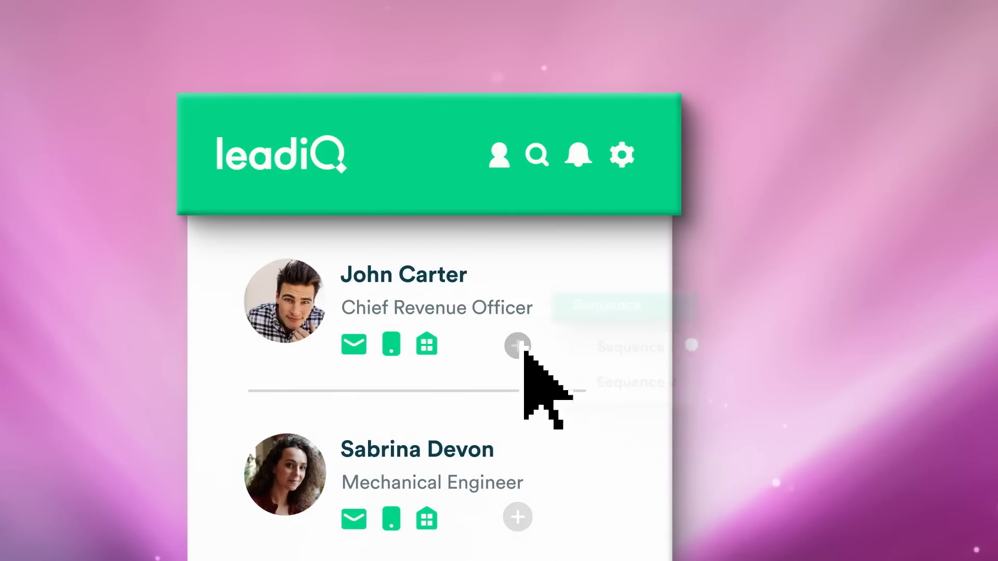
pyautogui.click(517, 345)
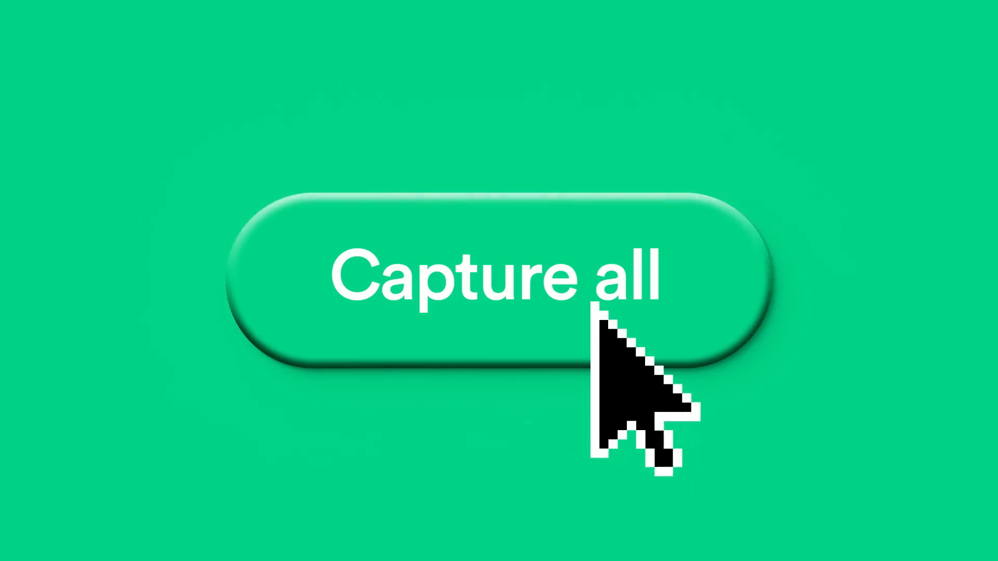
pyautogui.click(498, 278)
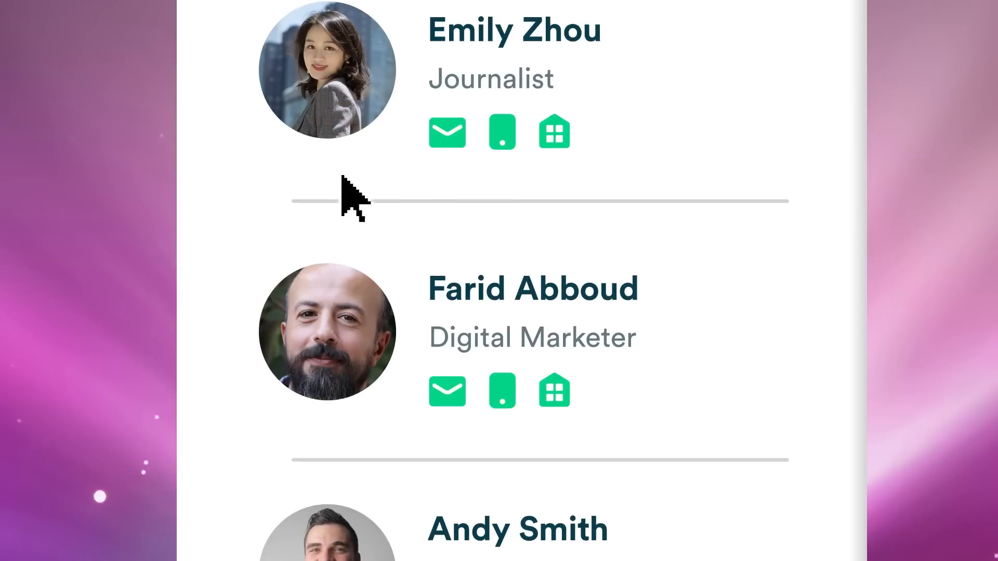
pyautogui.scroll(-3)
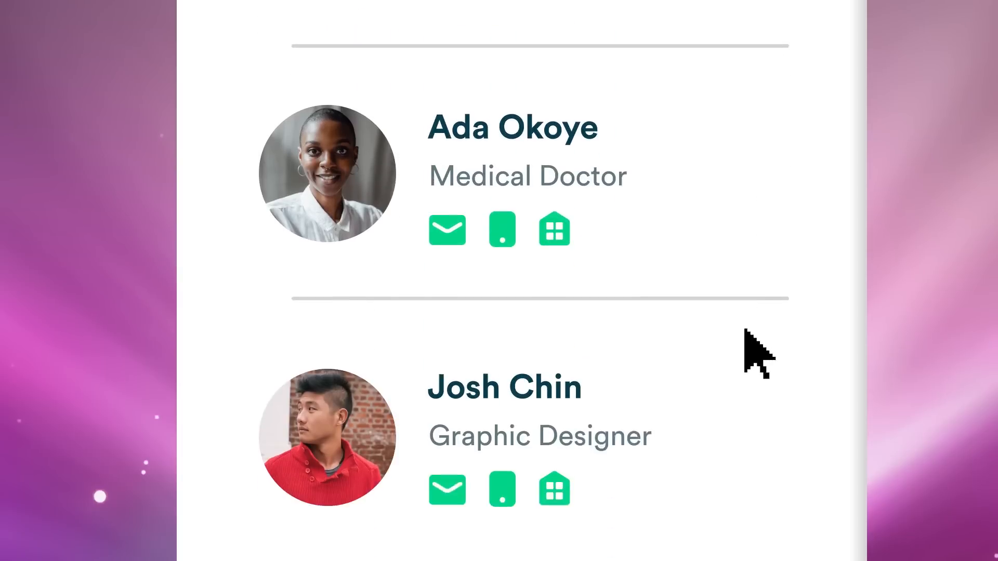